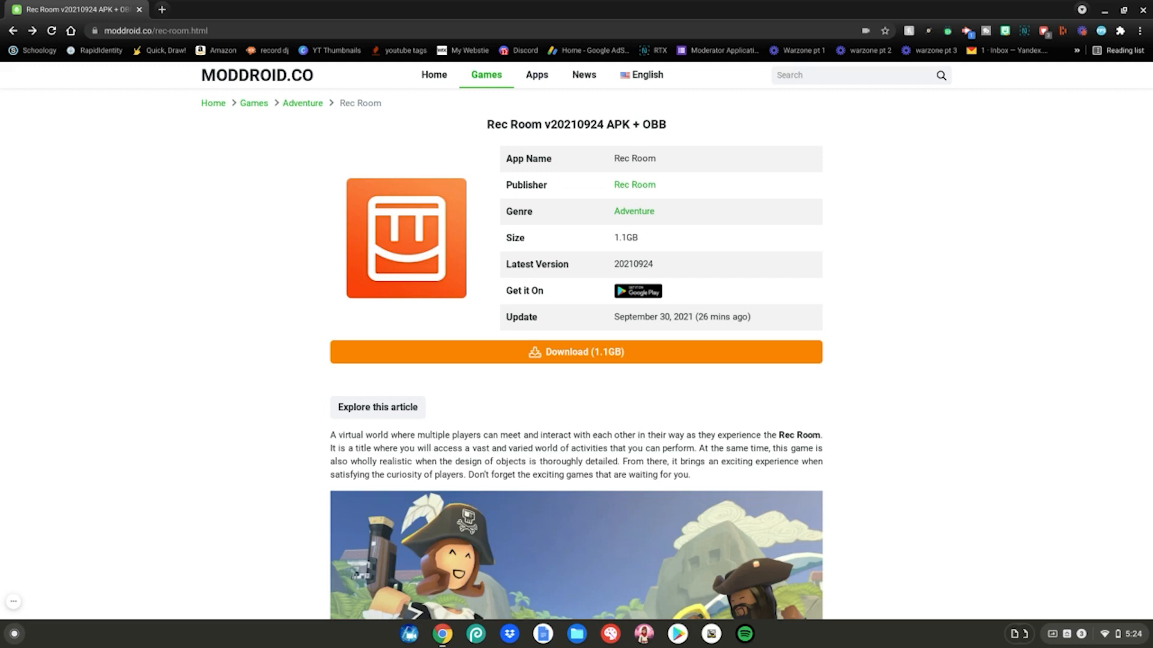
mouse_move(439, 132)
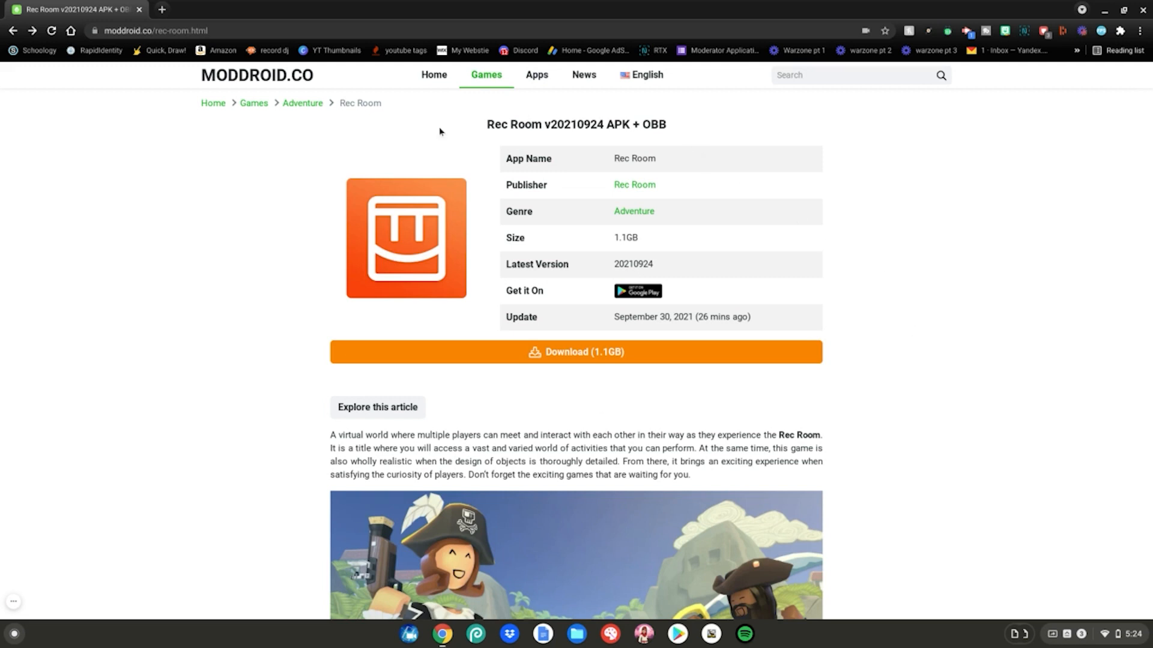
mouse_move(507, 401)
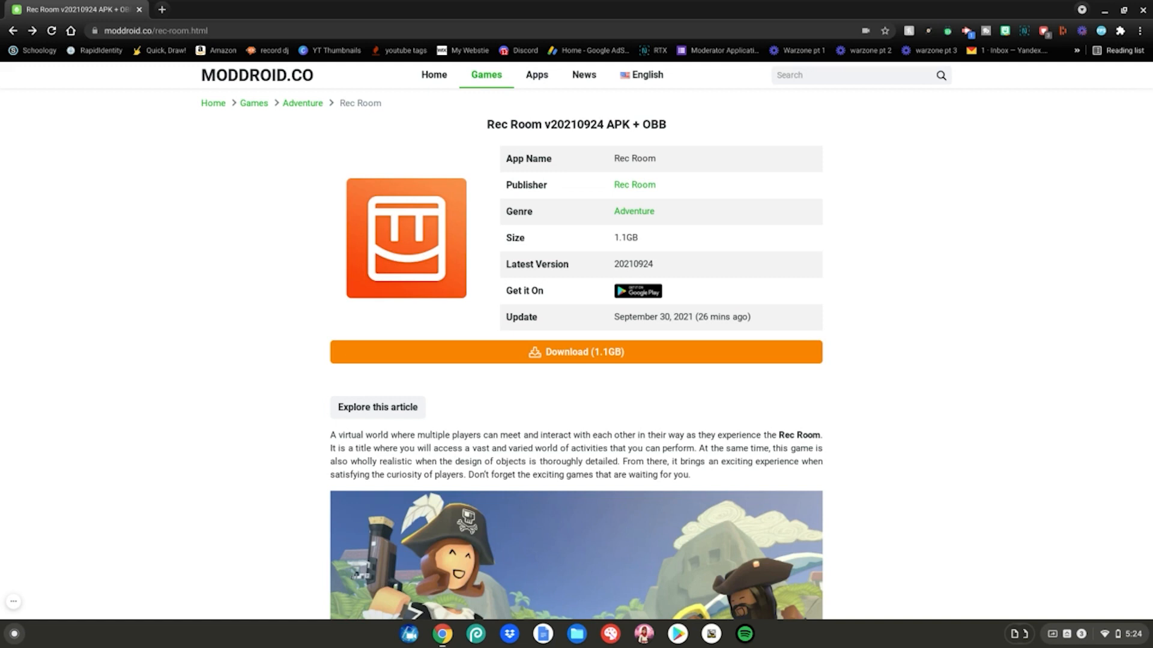
mouse_move(555, 351)
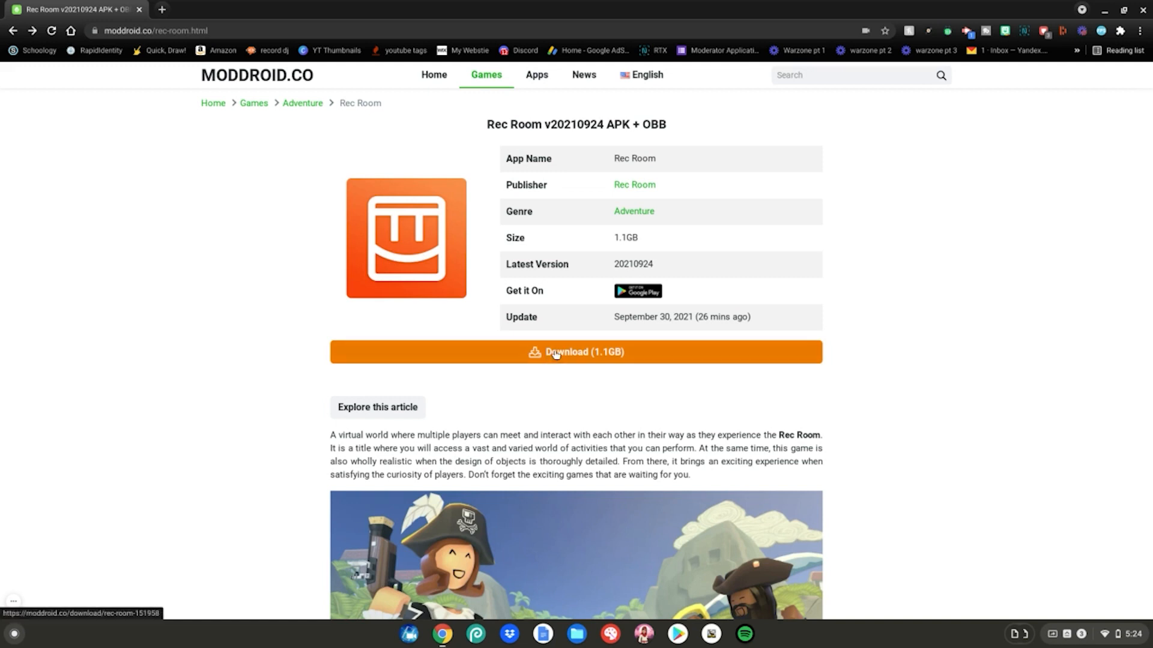
Download the 1.1GB Rec Room APK installer from the MODDROID download page.
click(575, 352)
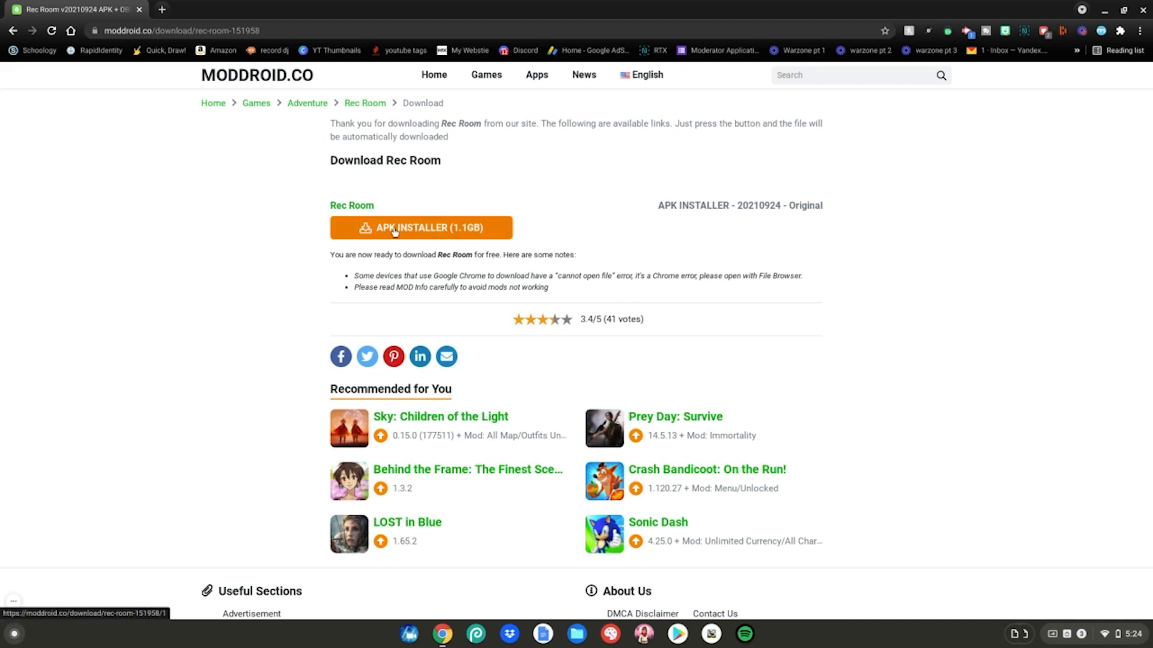
click(411, 226)
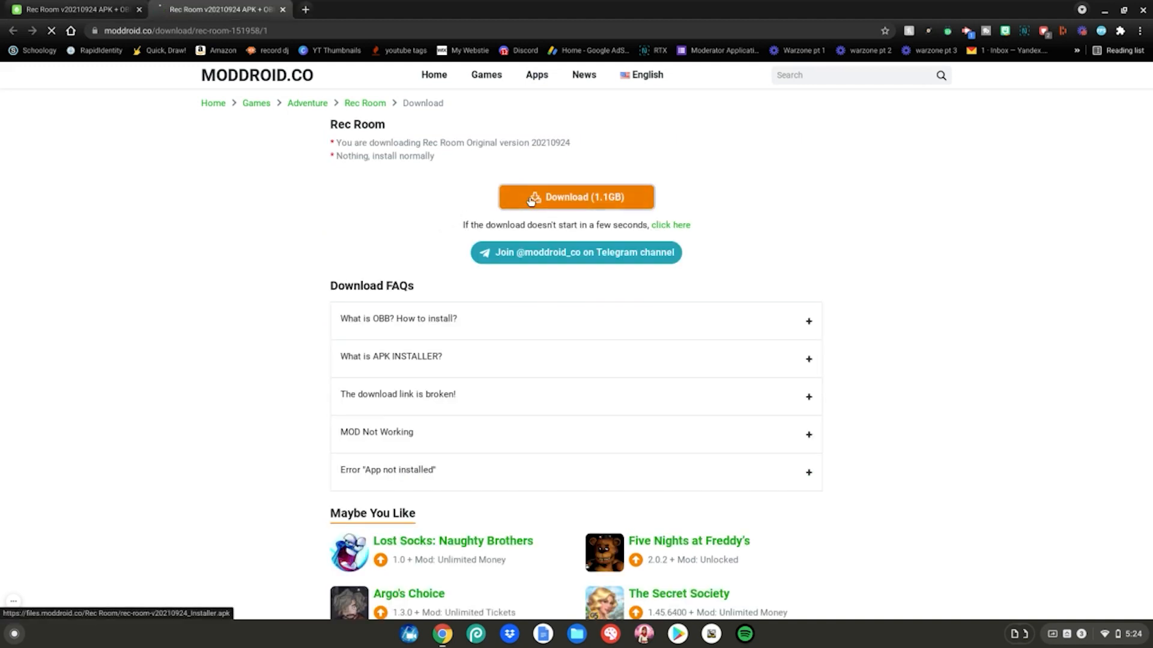
click(575, 197)
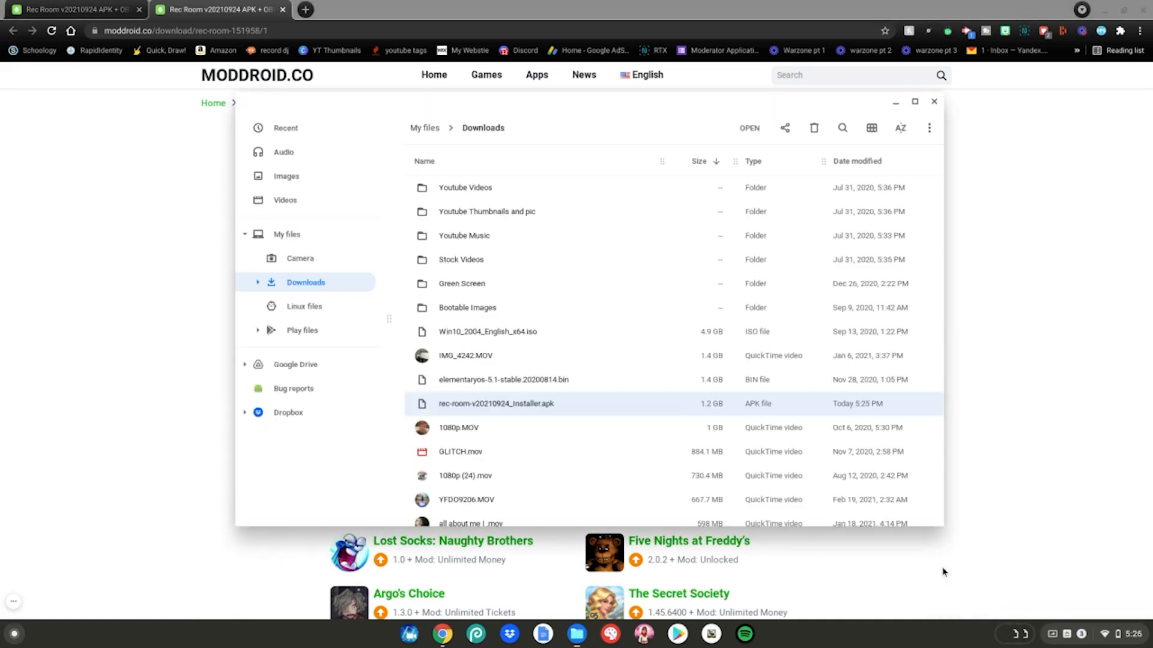
Install the downloaded Rec Room installer .apk, accepting the unknown-app warning, and finish.
double_click(496, 403)
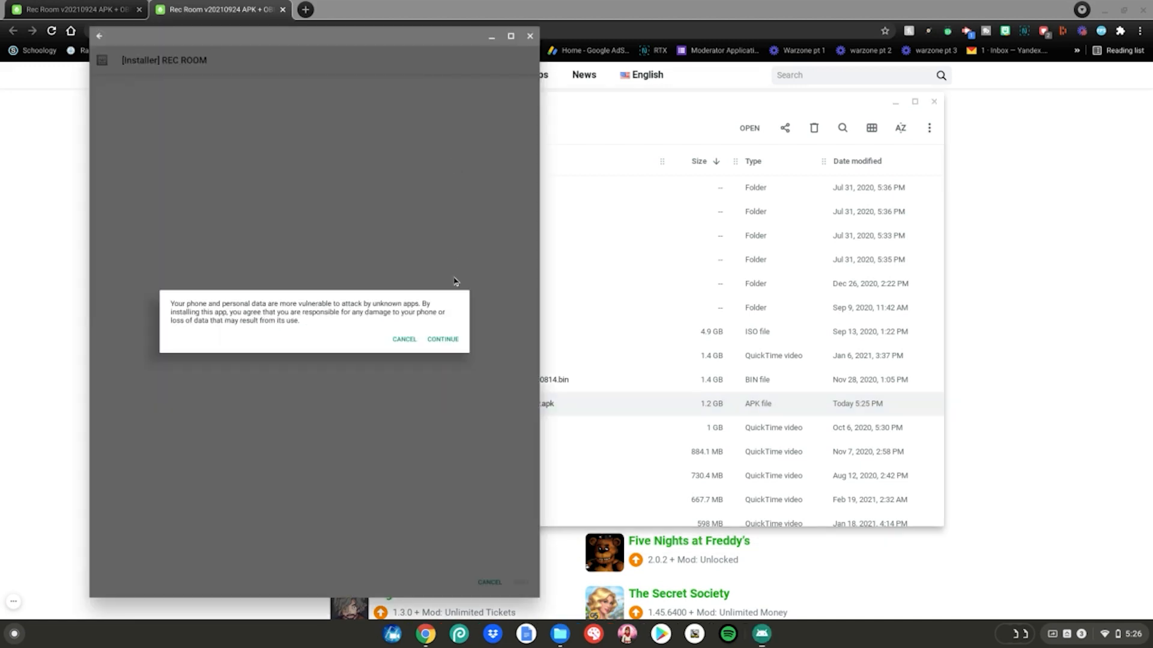
click(443, 339)
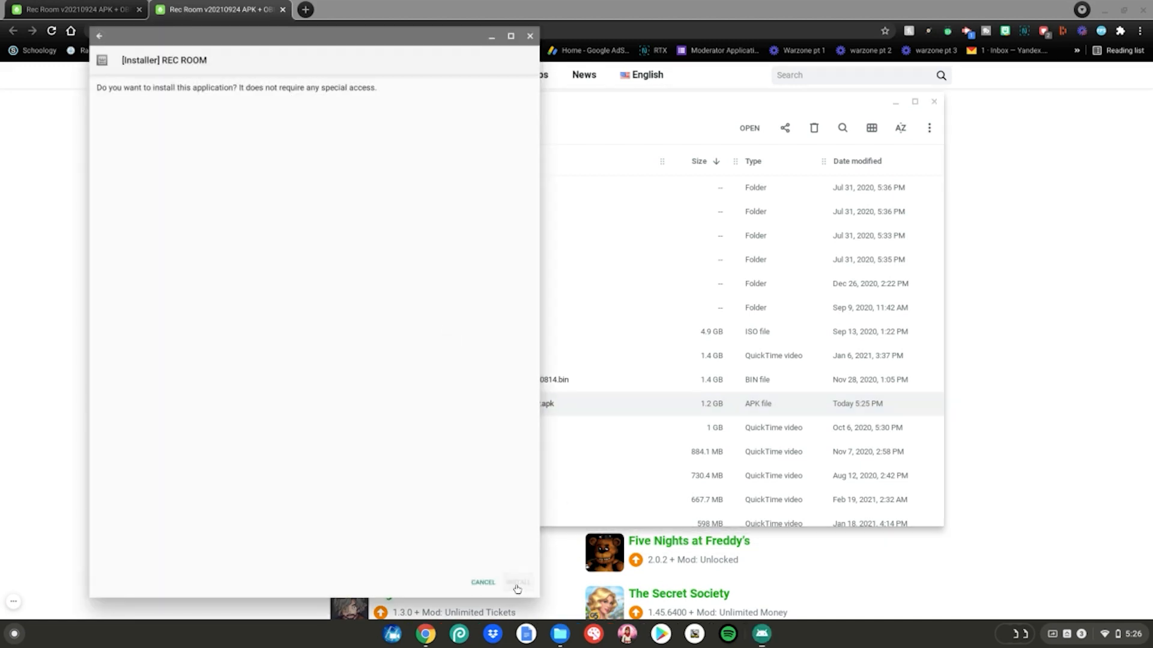
click(517, 582)
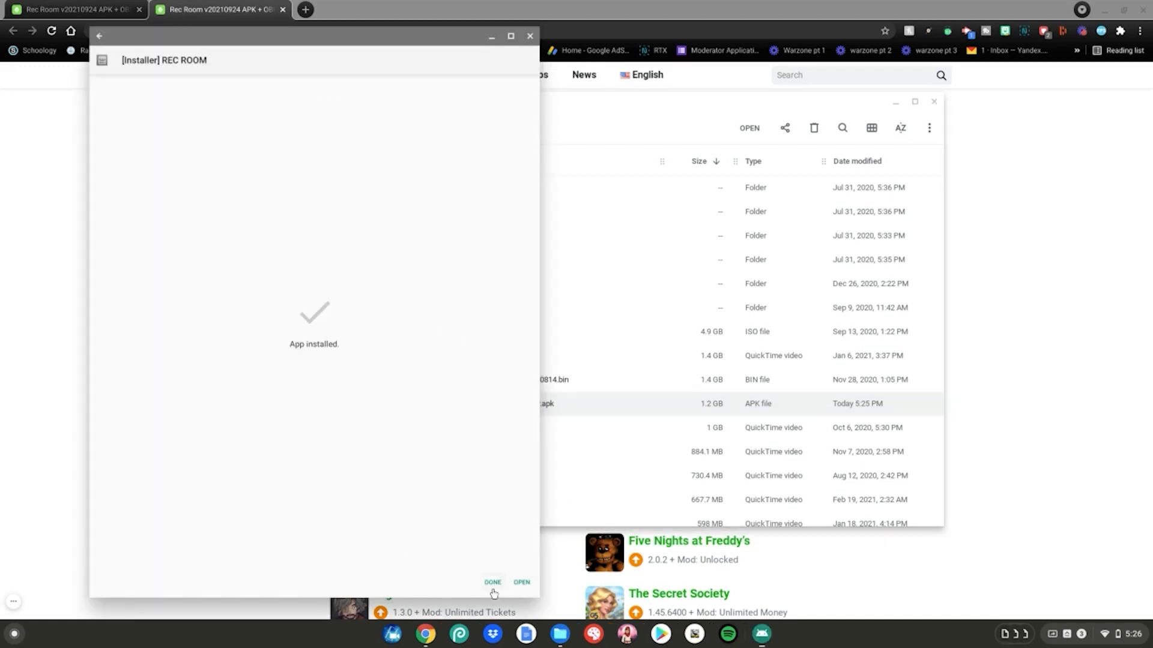
click(493, 582)
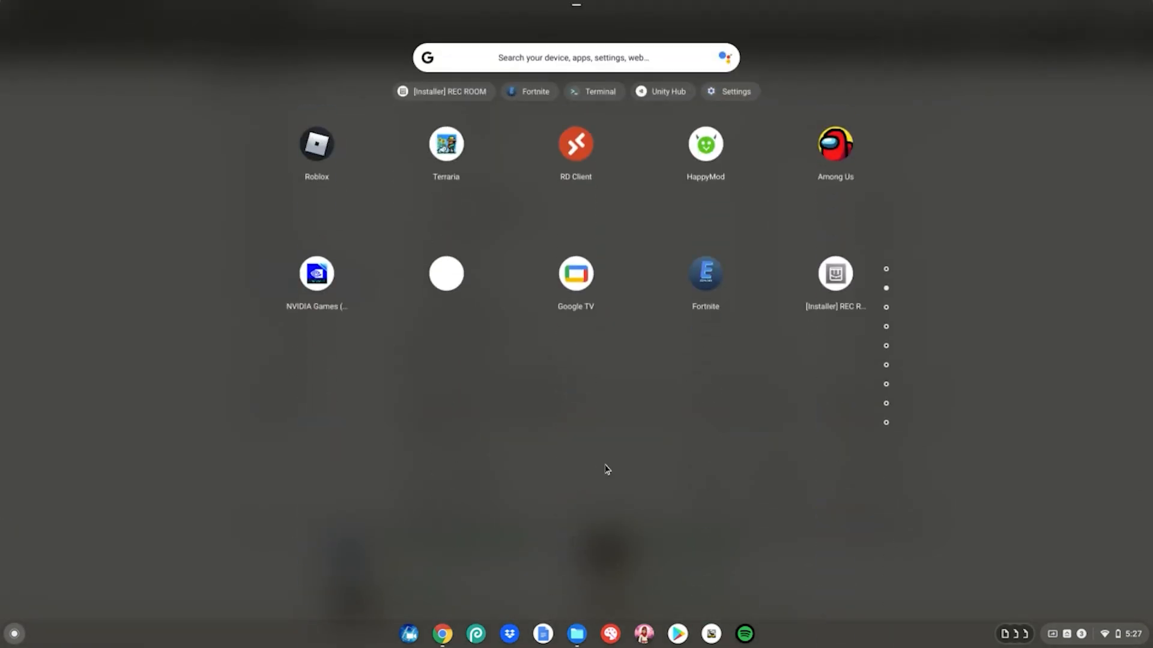
mouse_move(842, 277)
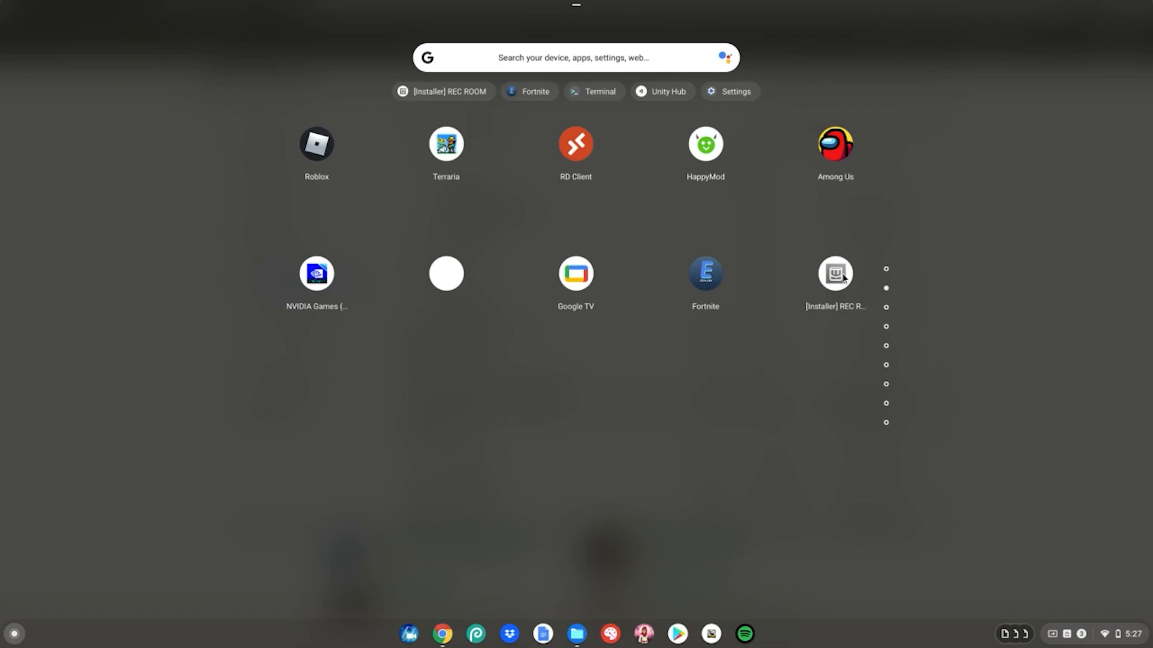
Launch the Rec Room installer, allow installs from this source, and start the Rec Room install.
click(834, 272)
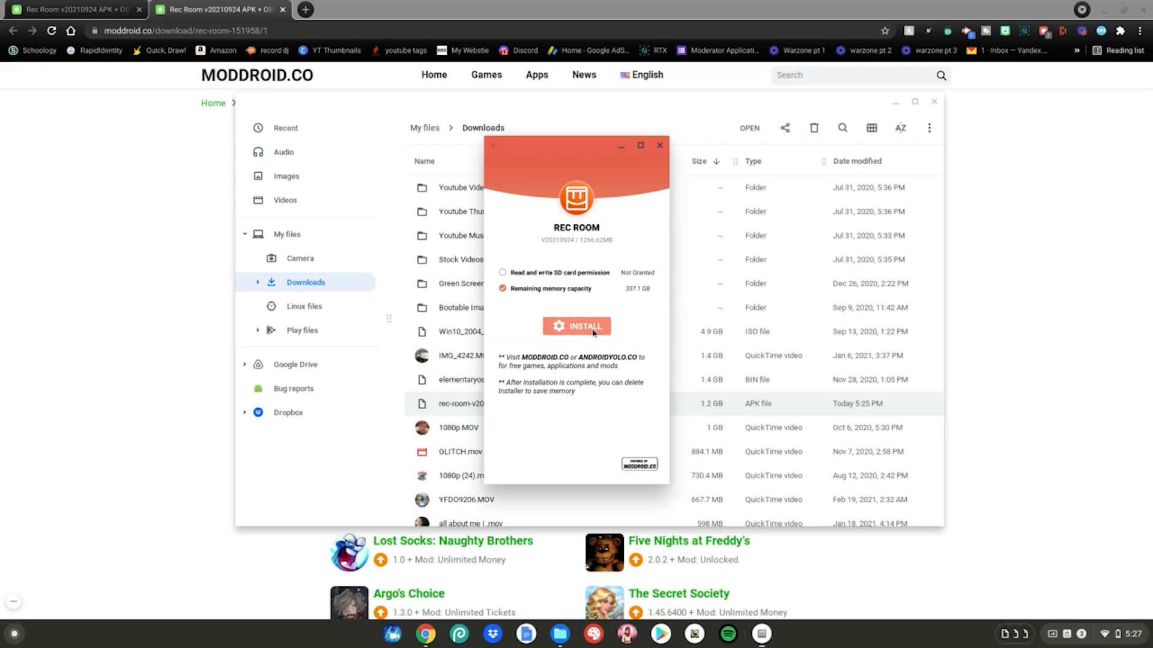
click(576, 326)
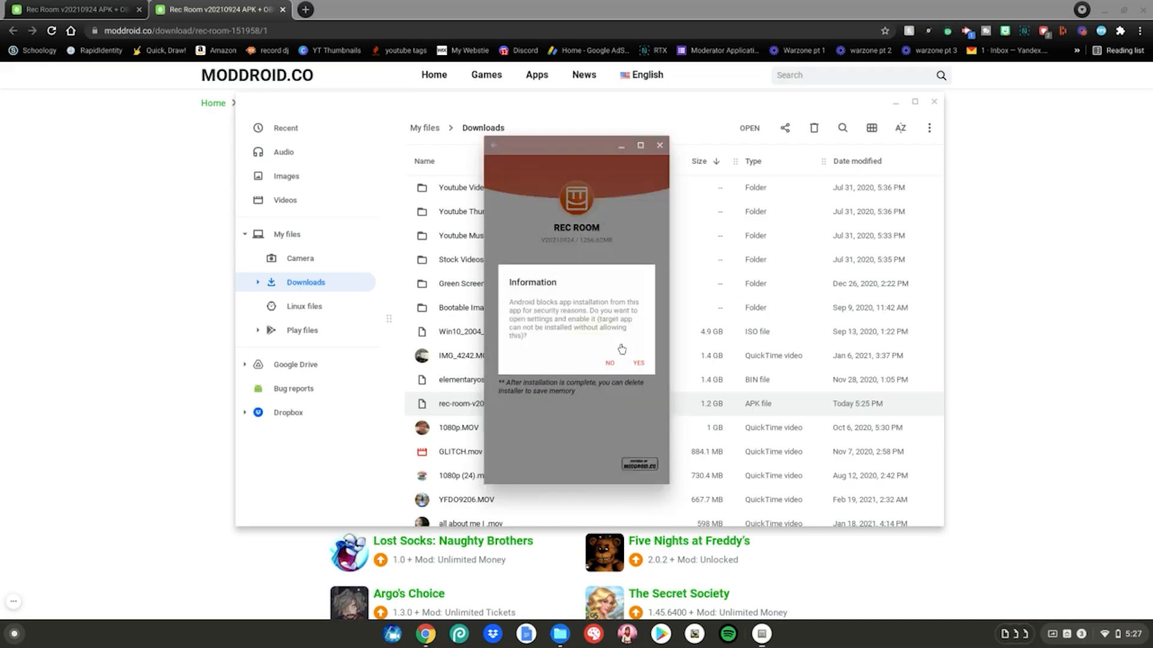
click(637, 363)
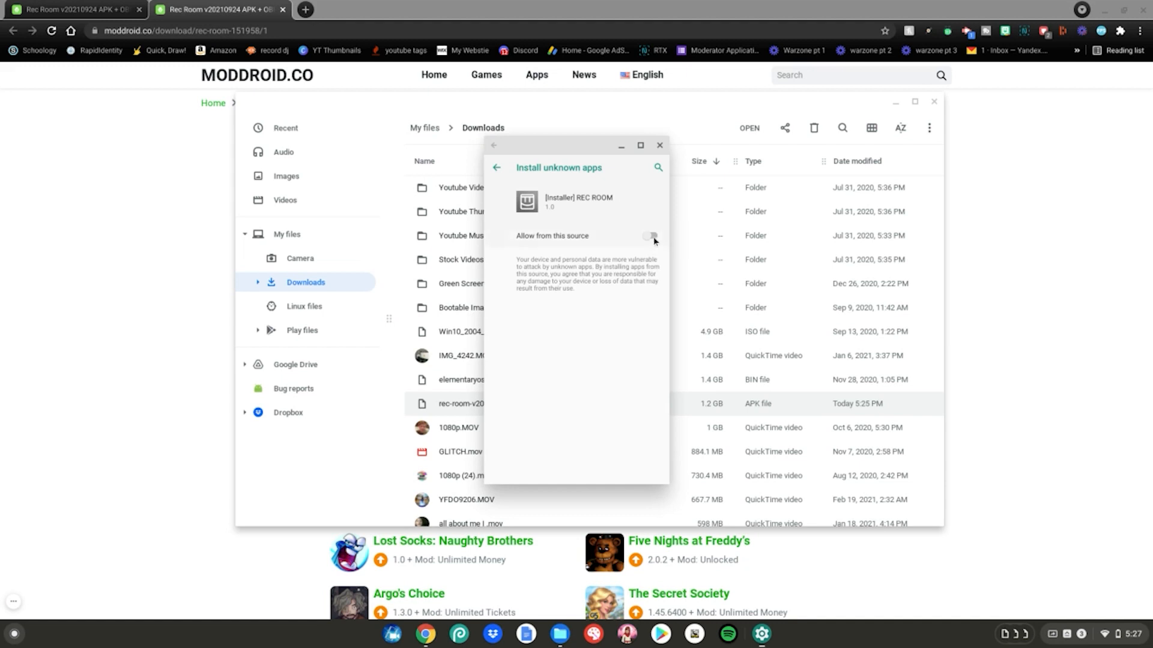
click(650, 235)
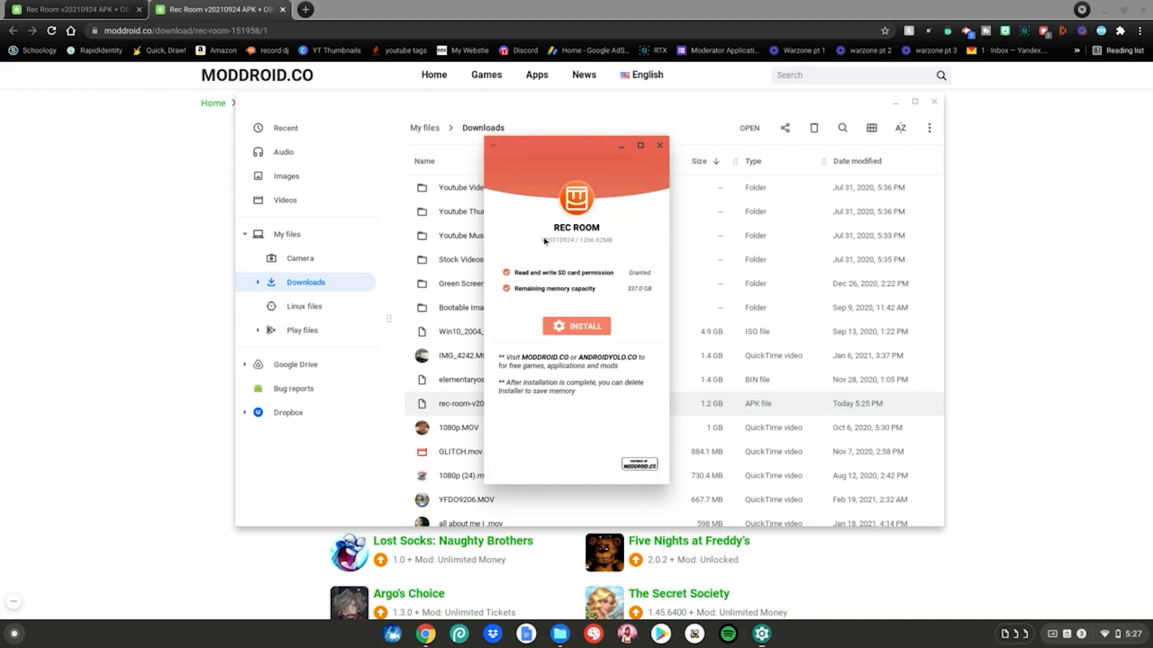
click(577, 325)
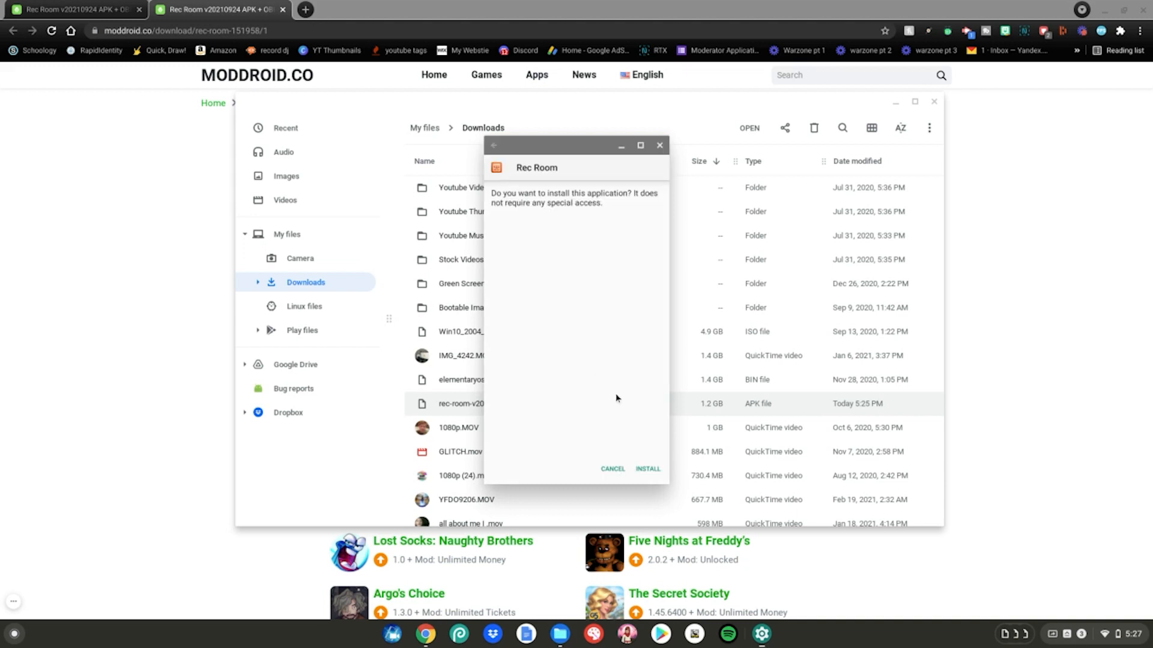
Confirm the Rec Room install, grant device file access, and begin a new account.
click(646, 468)
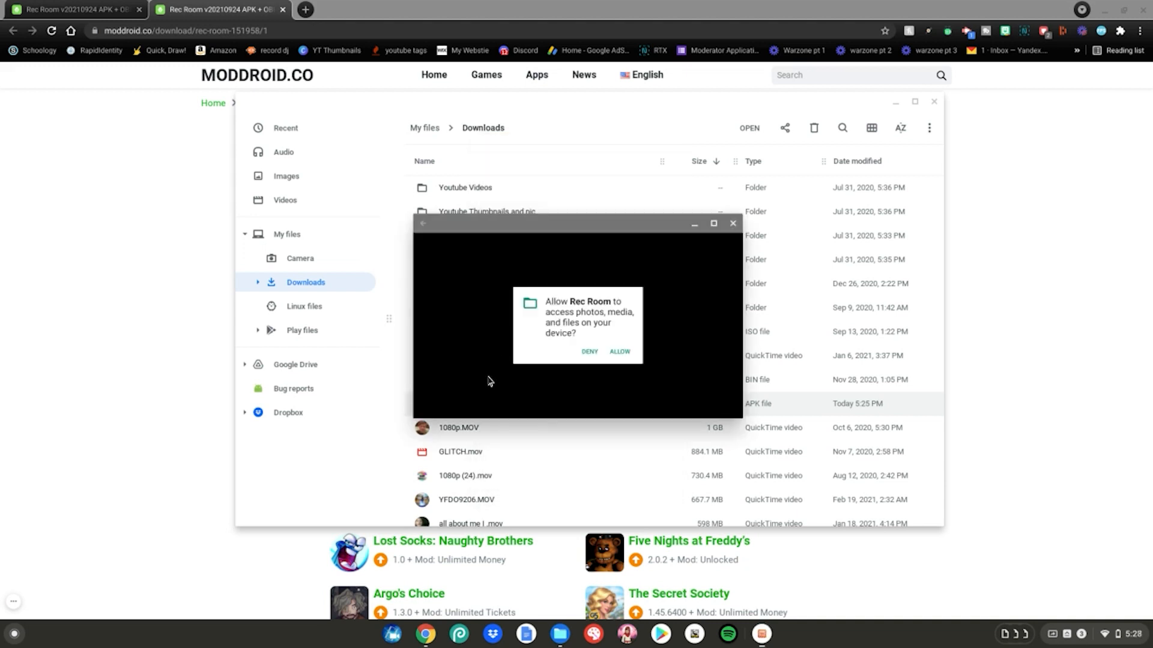
mouse_move(588, 340)
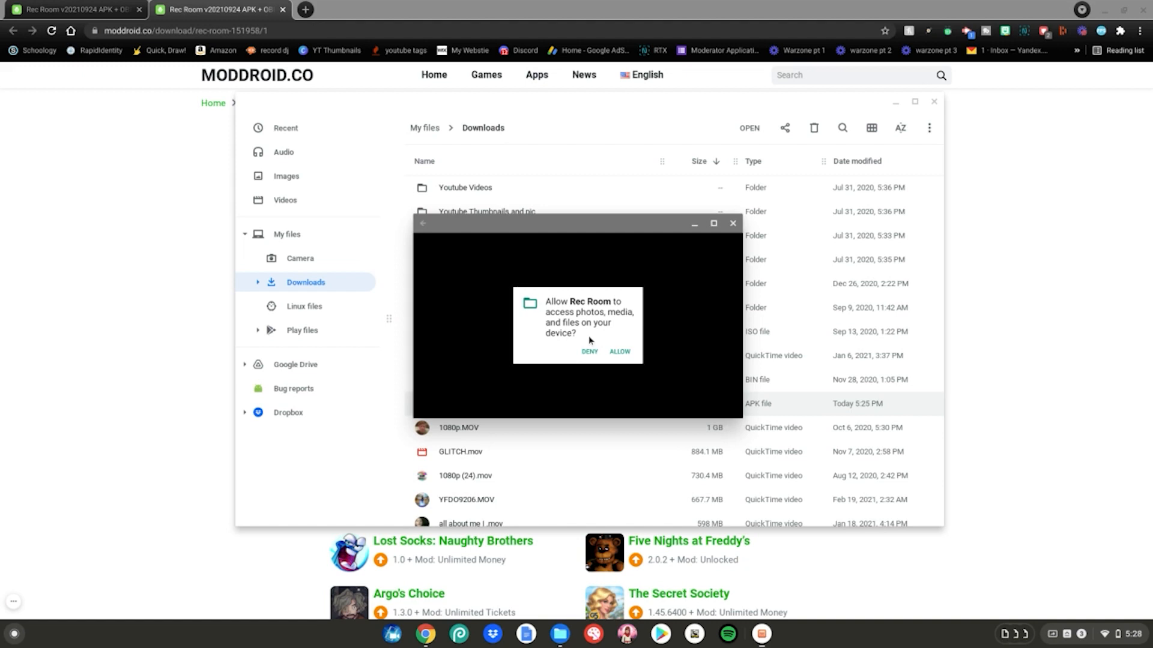
click(620, 352)
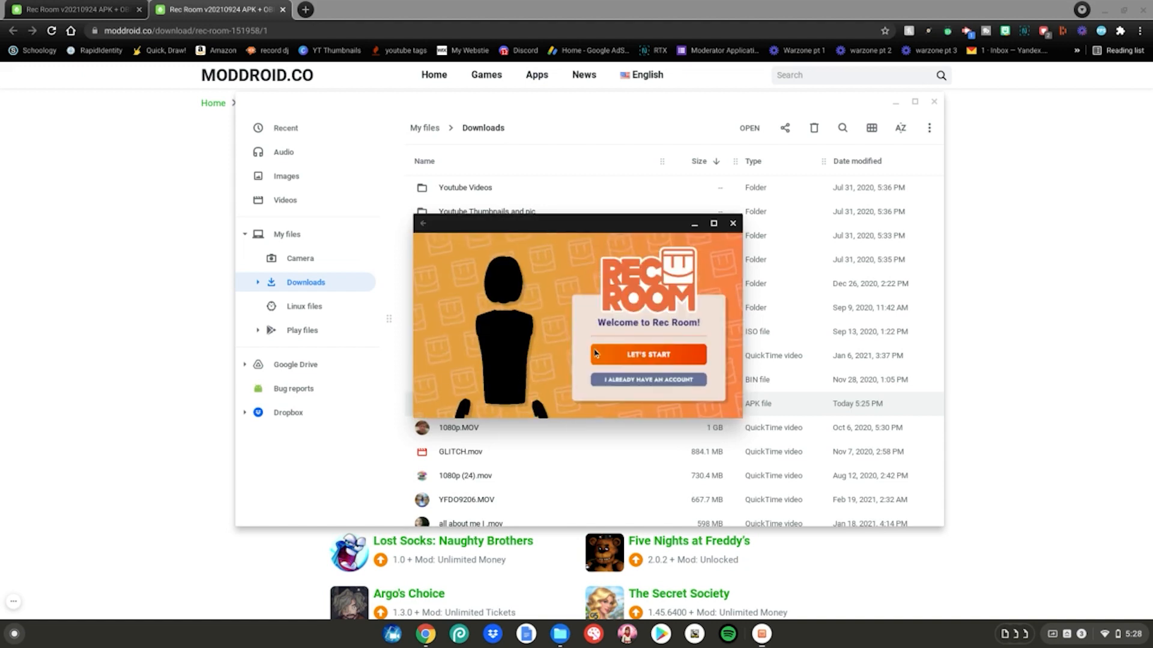
click(647, 355)
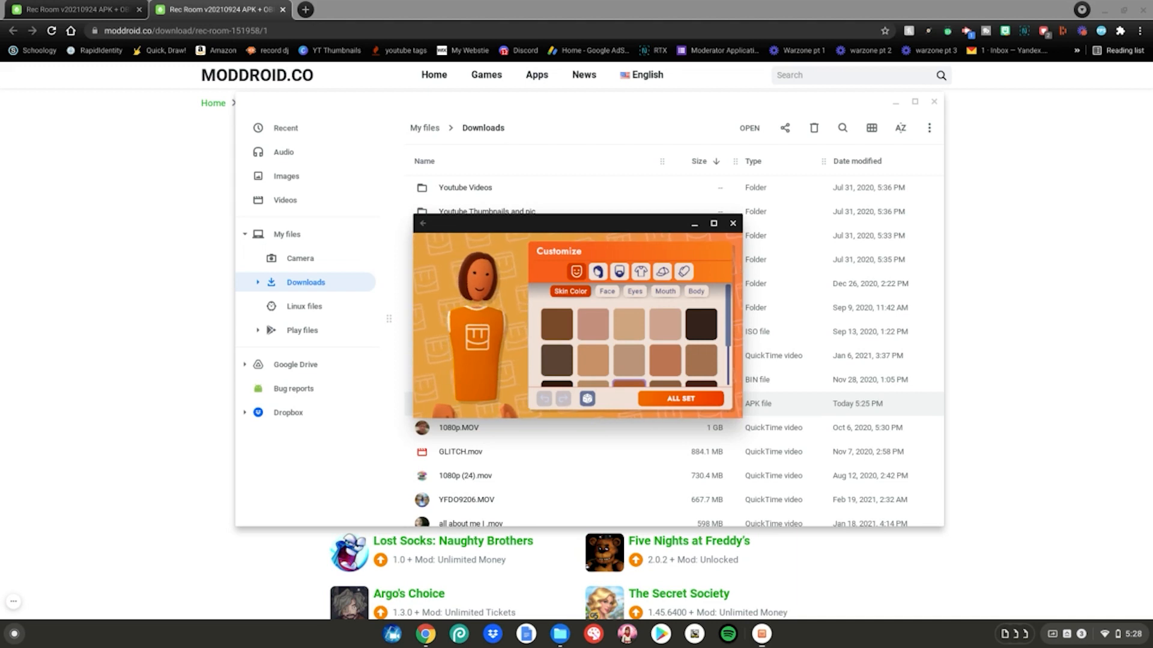
Give the avatar eyes, a hairstyle and a blazer, then finish customizing.
click(632, 291)
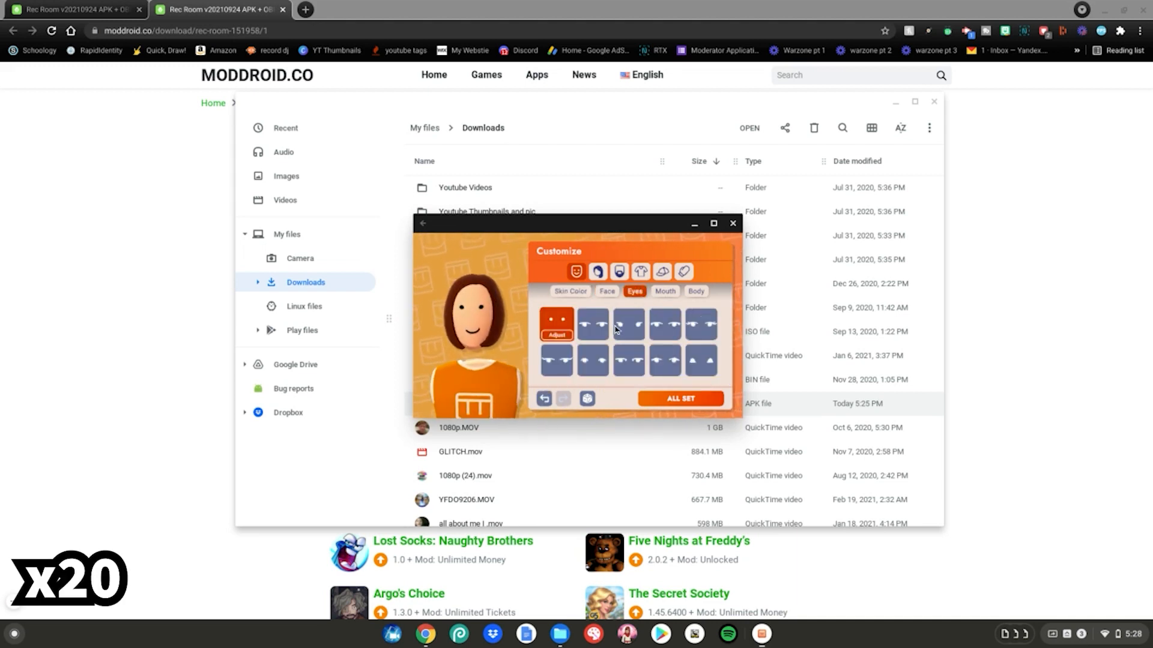
click(597, 271)
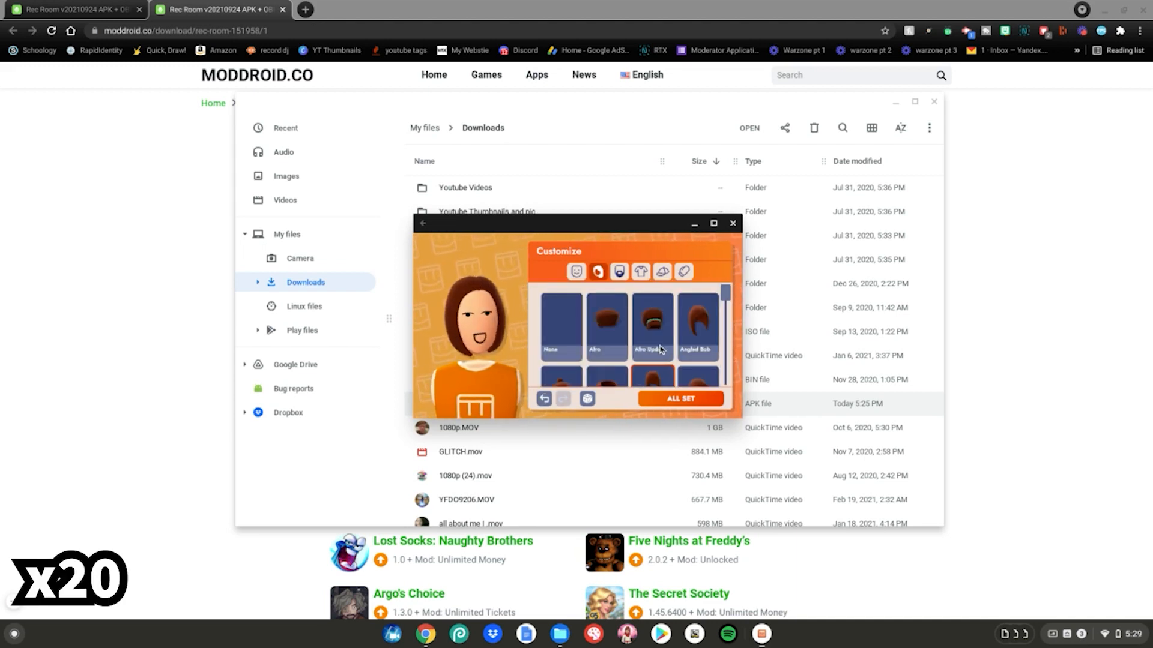
click(620, 271)
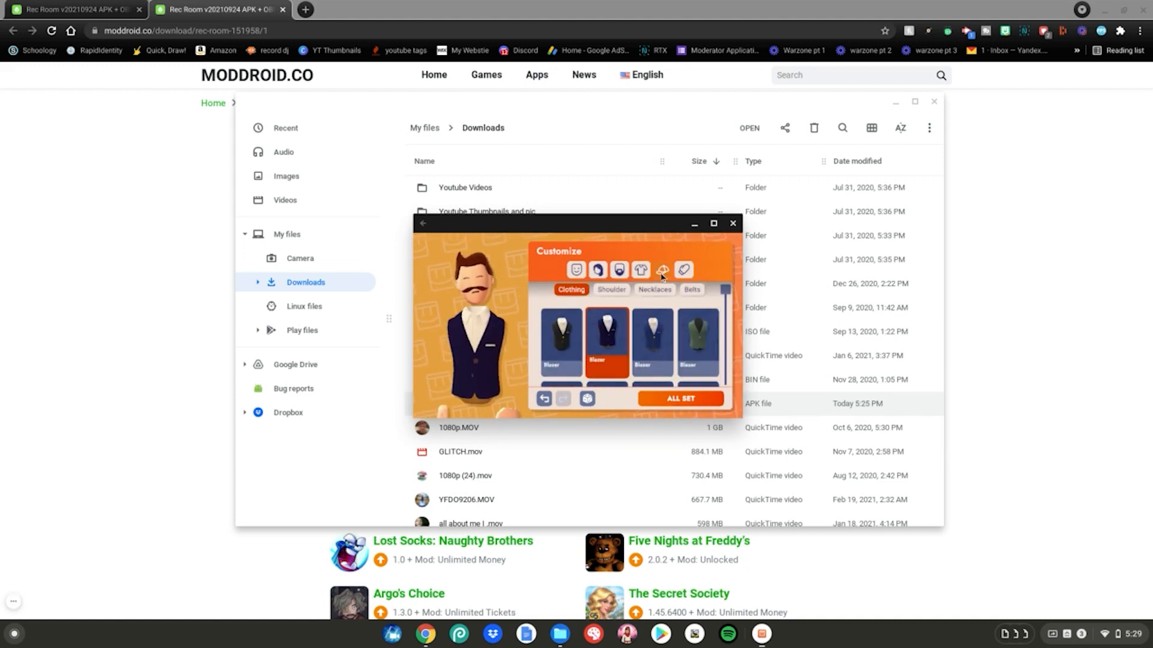
click(661, 270)
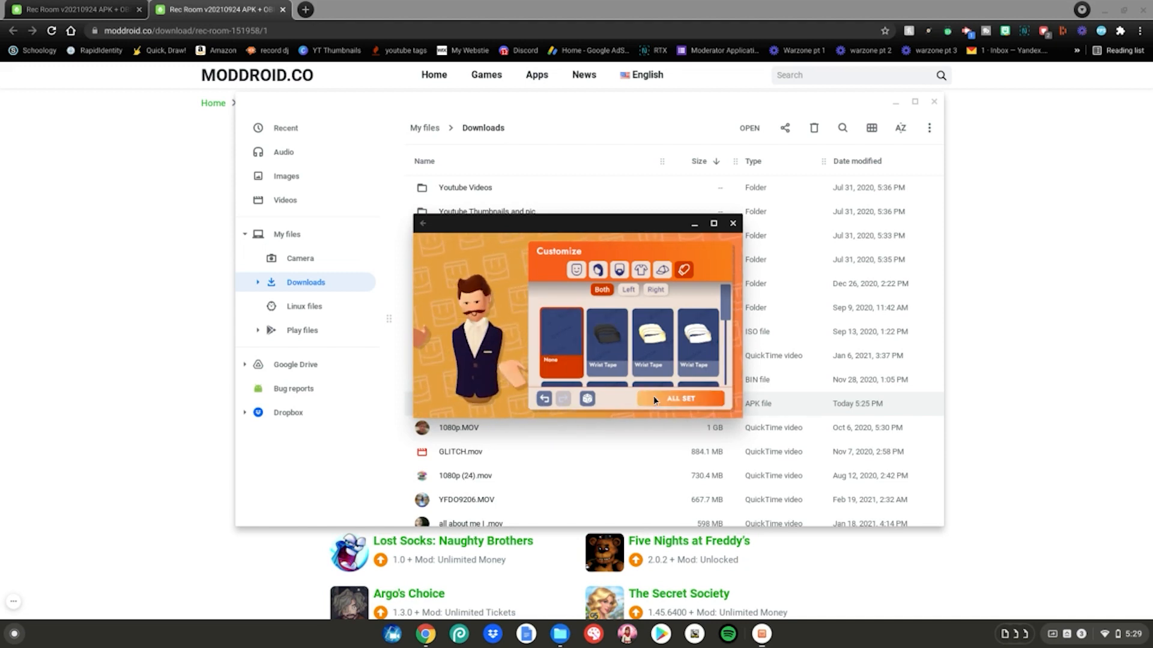
click(677, 398)
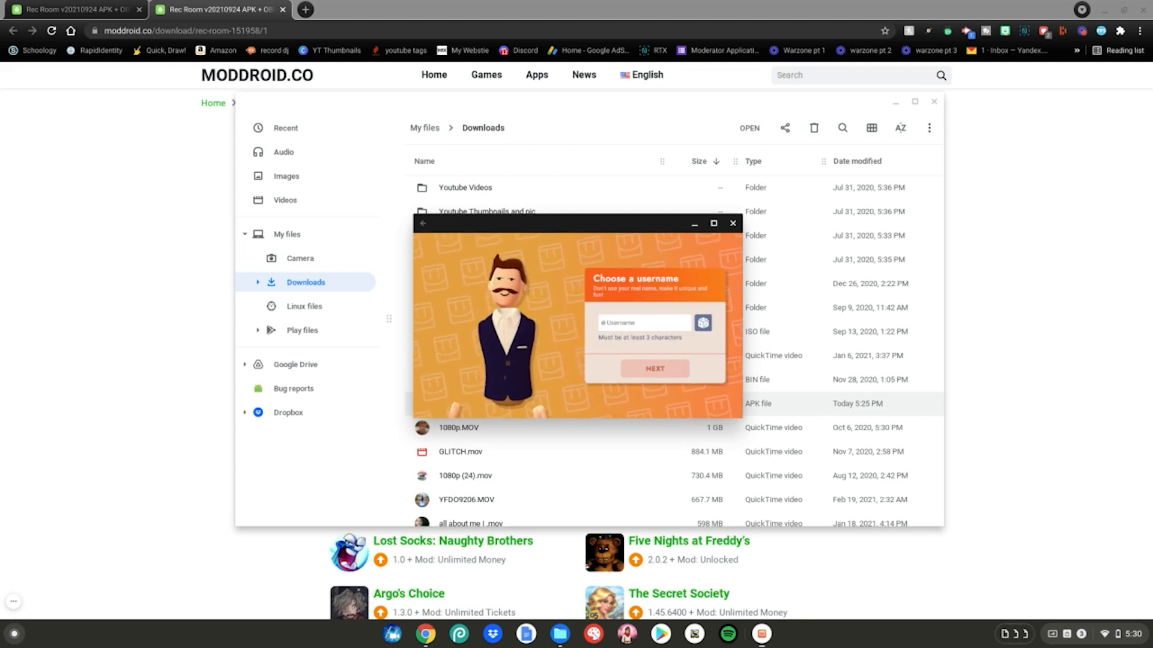
Accept the username and password, allow audio recording, and start playing Rec Room.
click(654, 369)
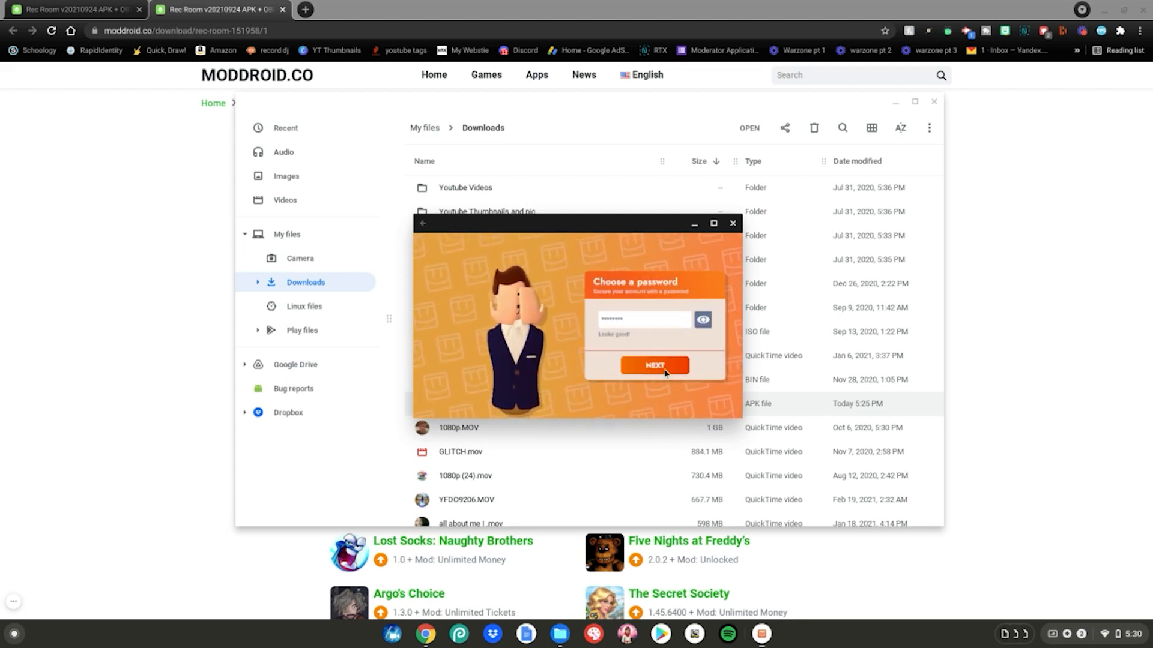
click(655, 365)
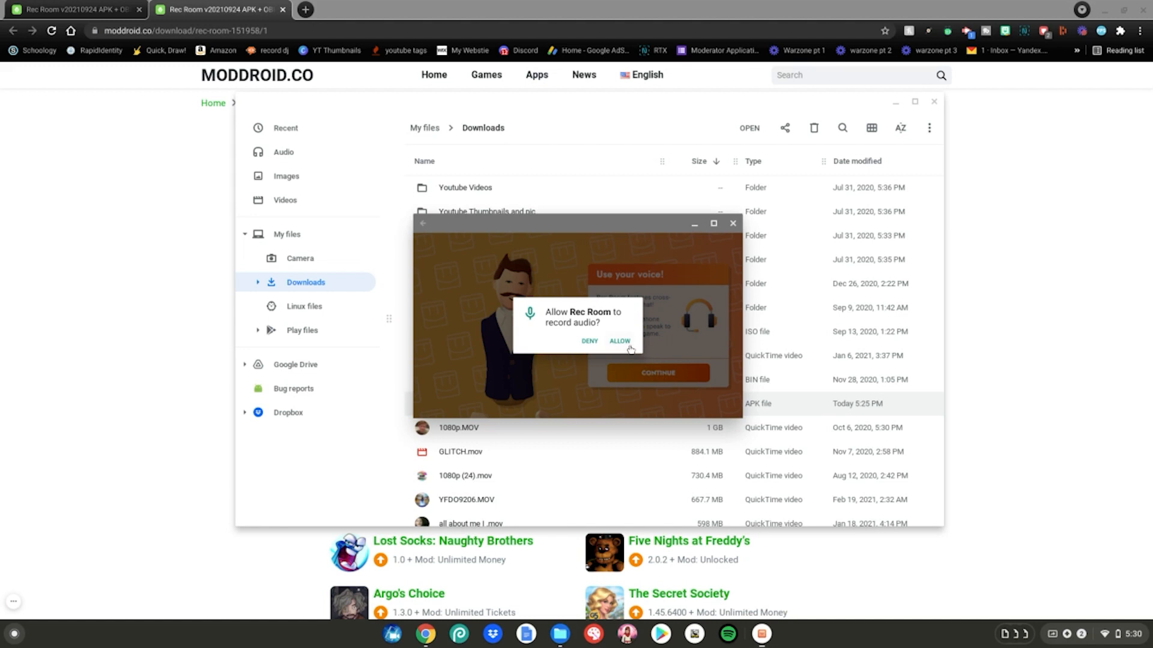
click(620, 341)
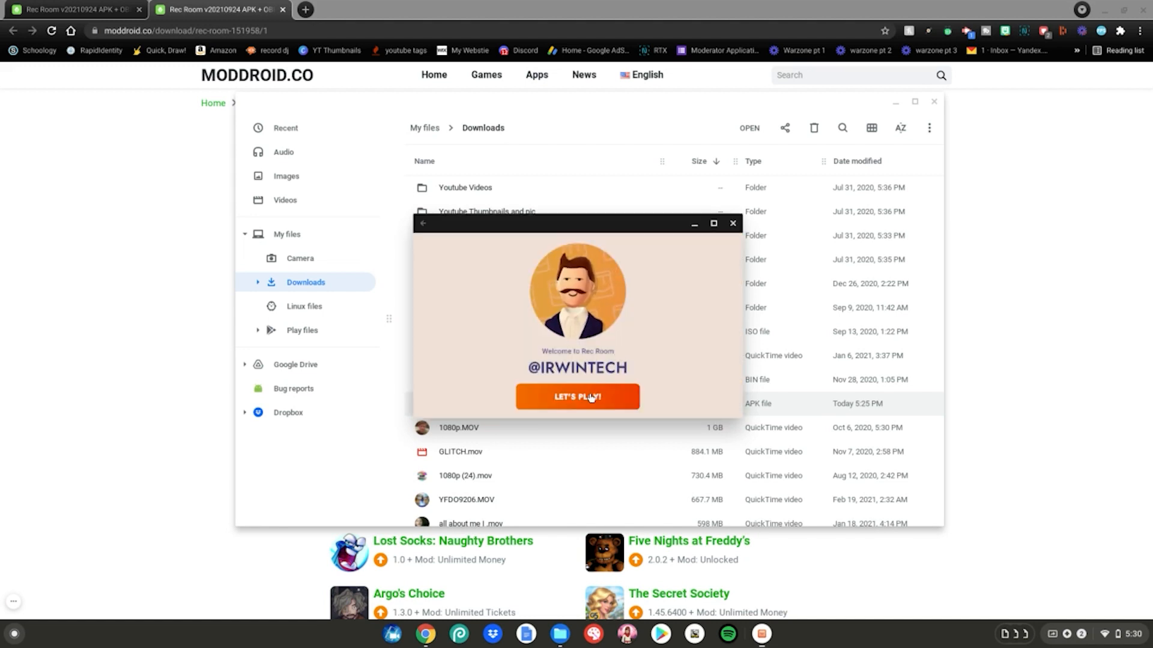
click(578, 397)
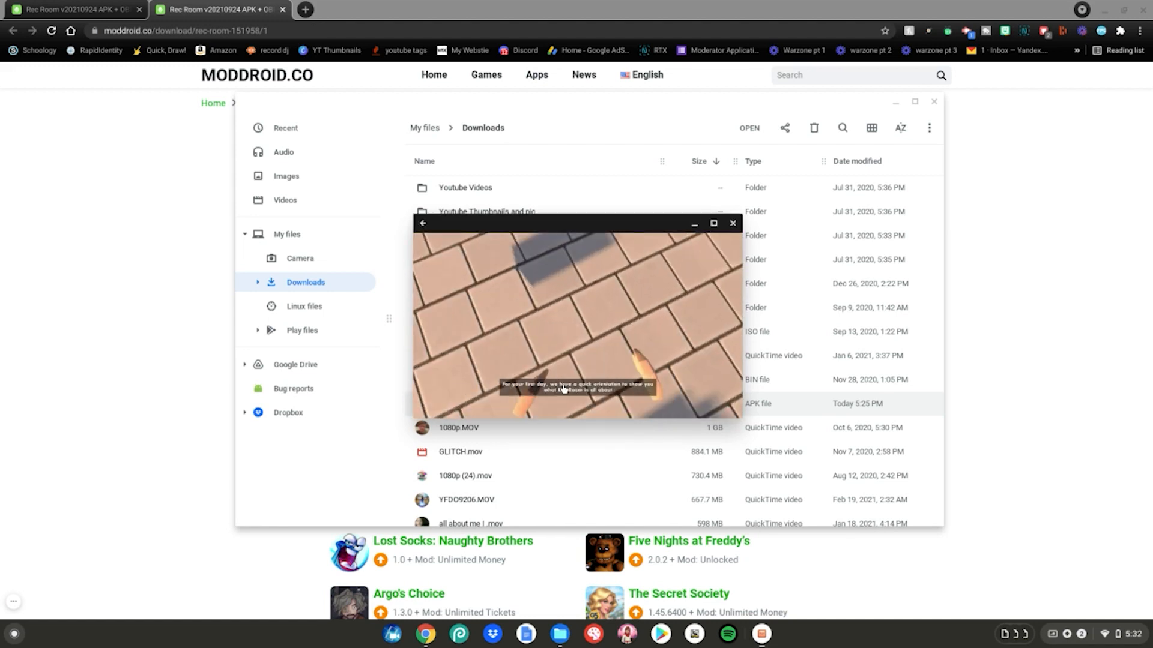